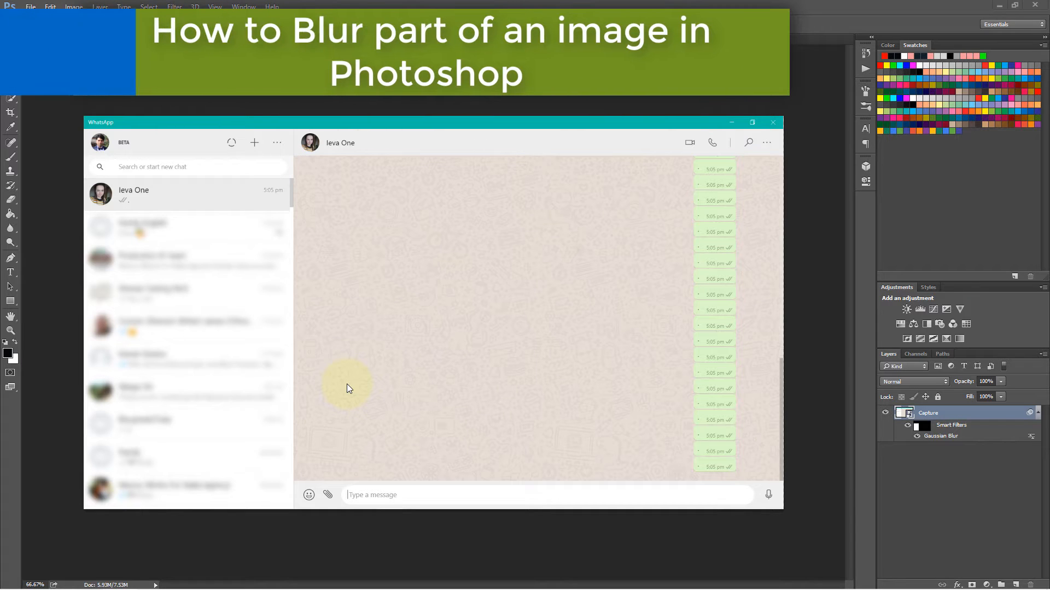
mouse_move(73, 461)
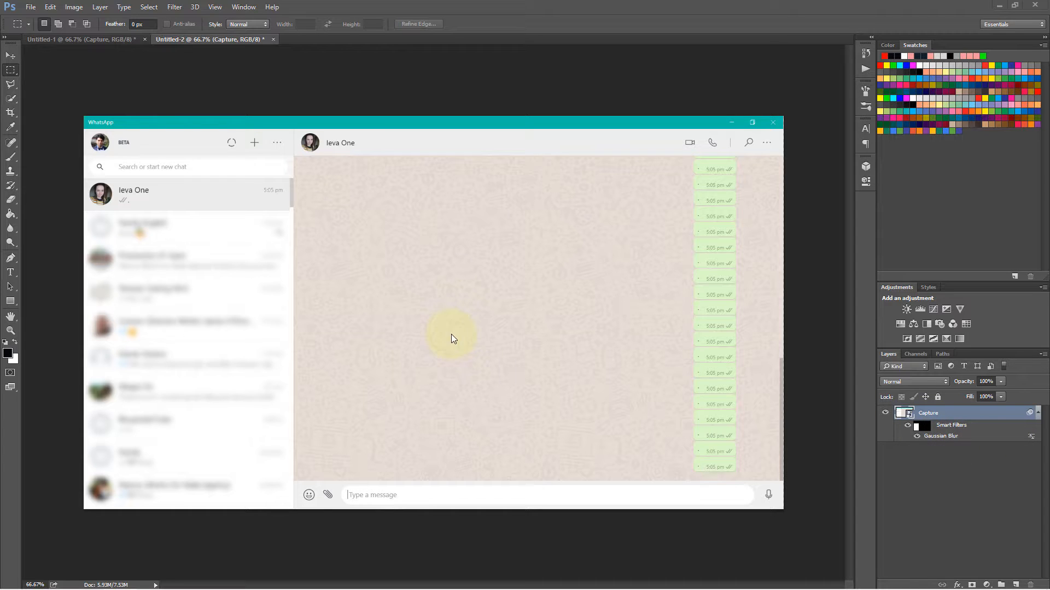
mouse_move(155, 445)
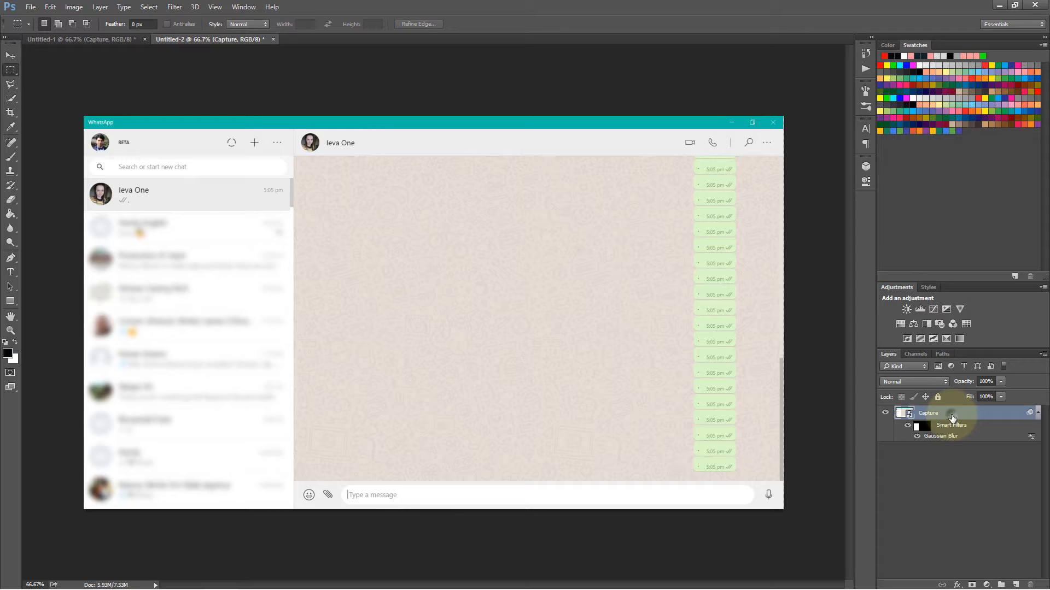
Convert the Capture layer to a smart object via its context menu.
right_click(950, 414)
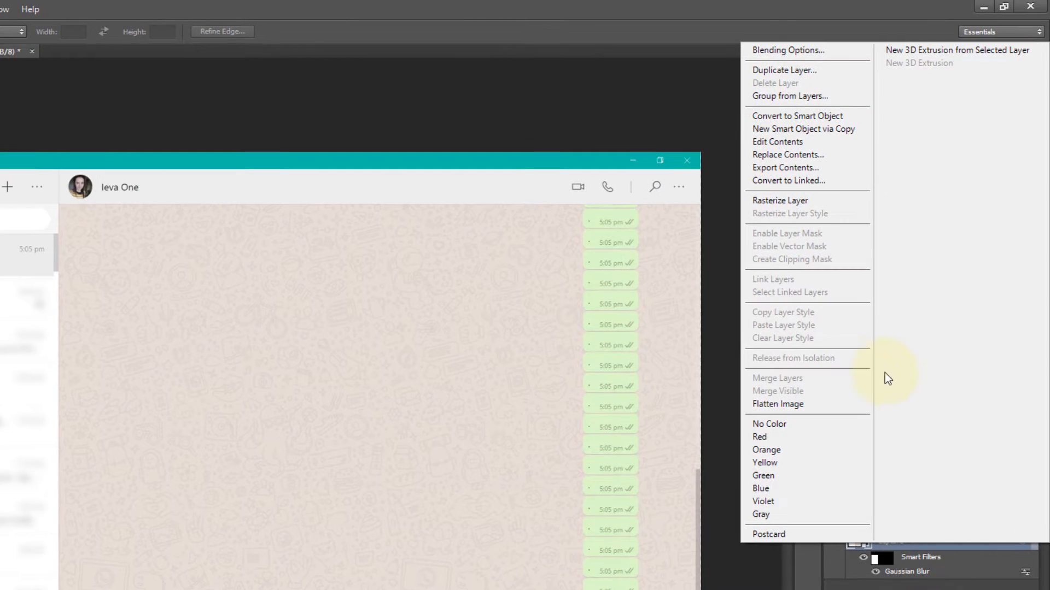
mouse_move(807, 116)
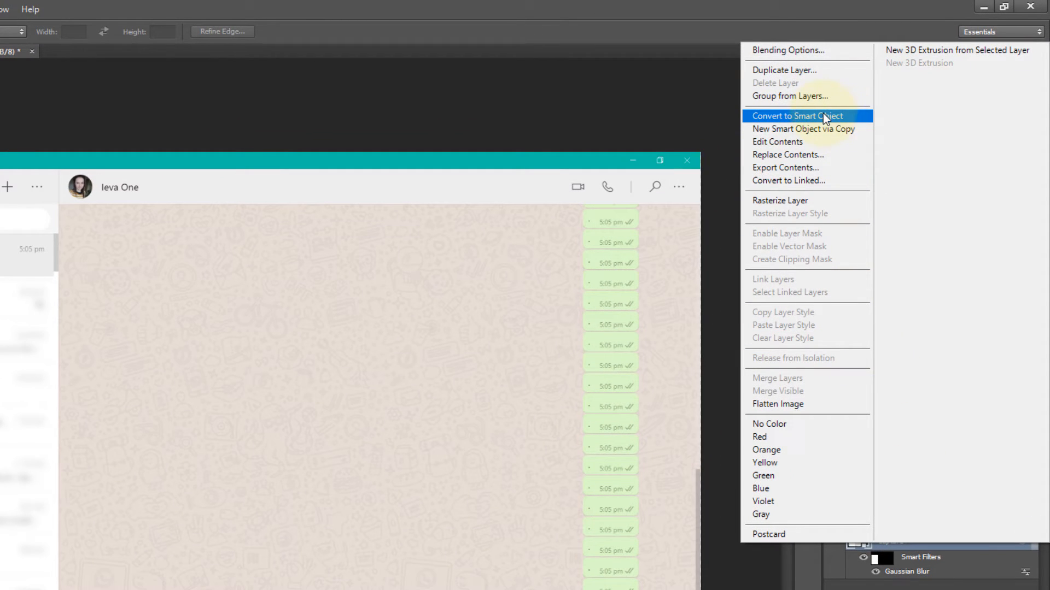
mouse_move(854, 120)
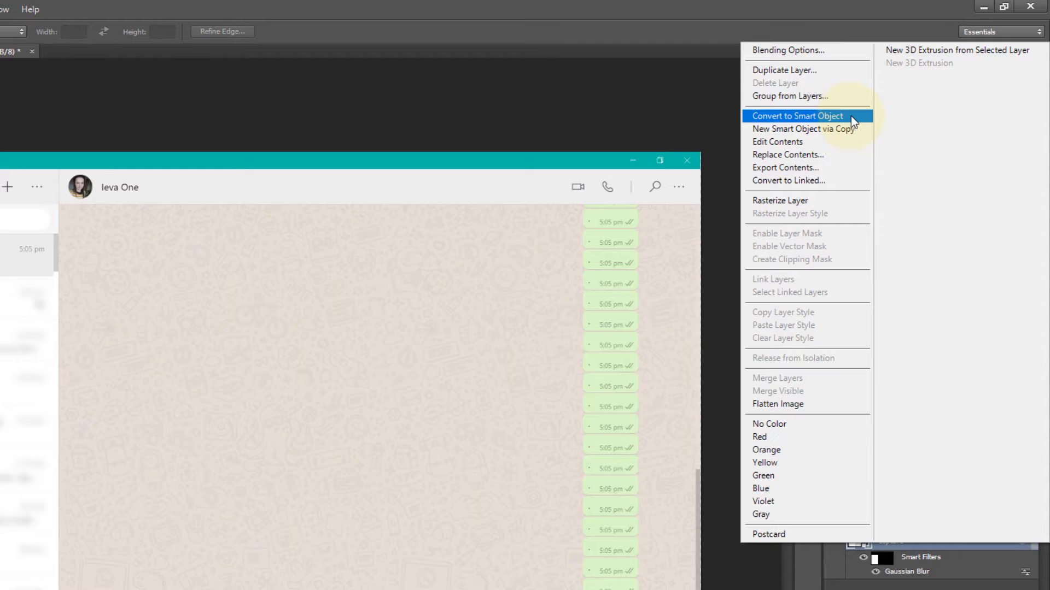
click(796, 116)
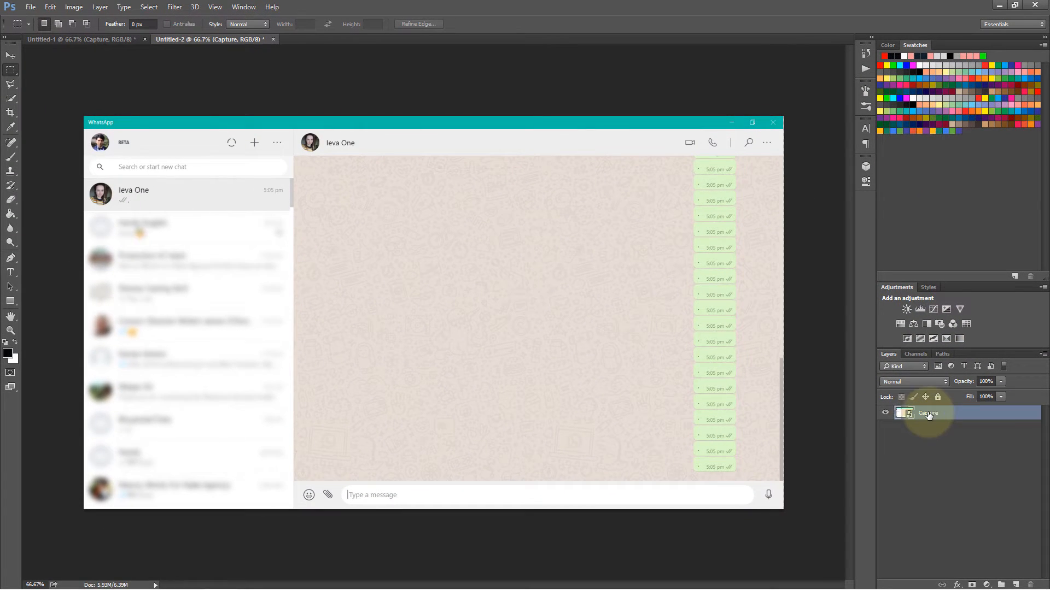
mouse_move(995, 415)
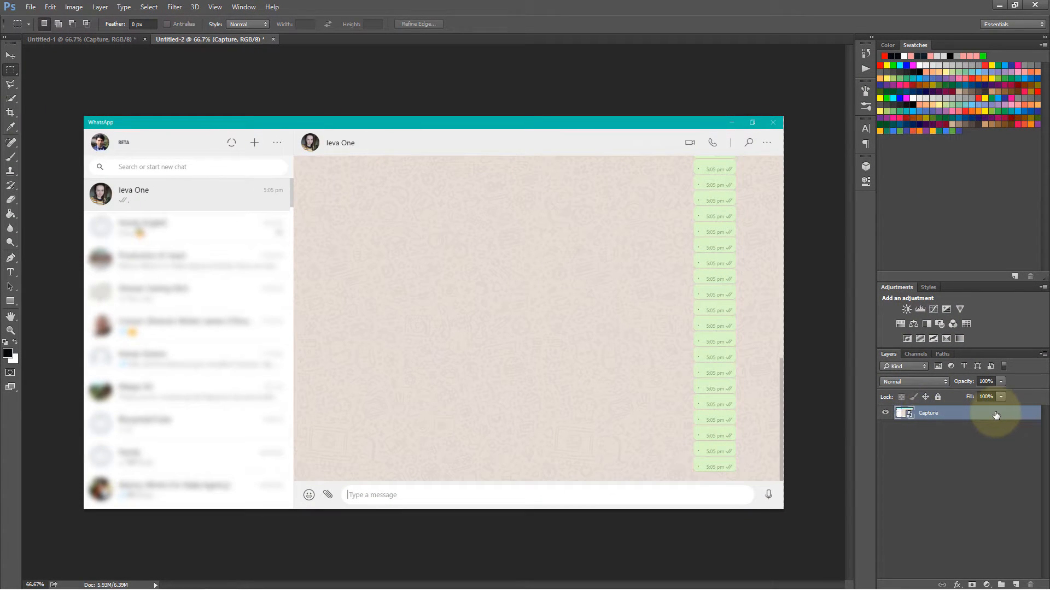
mouse_move(971, 450)
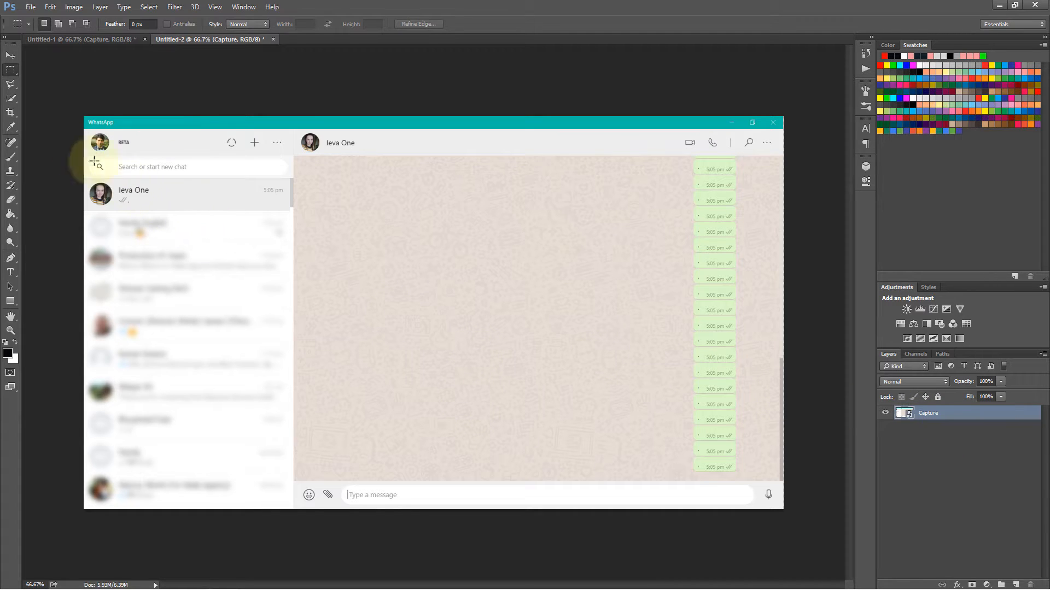
mouse_move(11, 70)
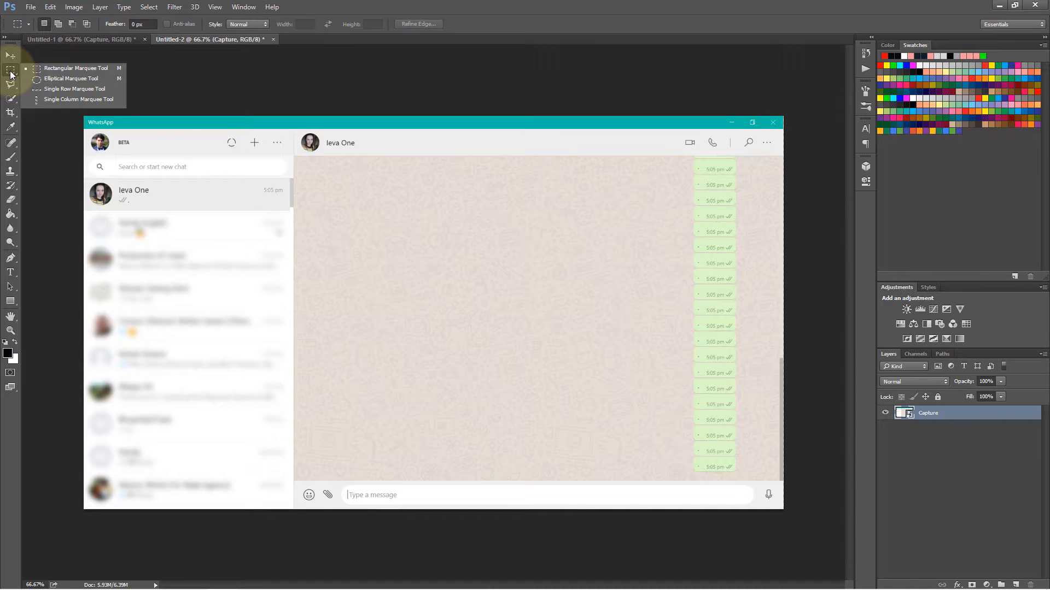
Switch to the Rectangular Marquee Tool with the M shortcut.
key(m)
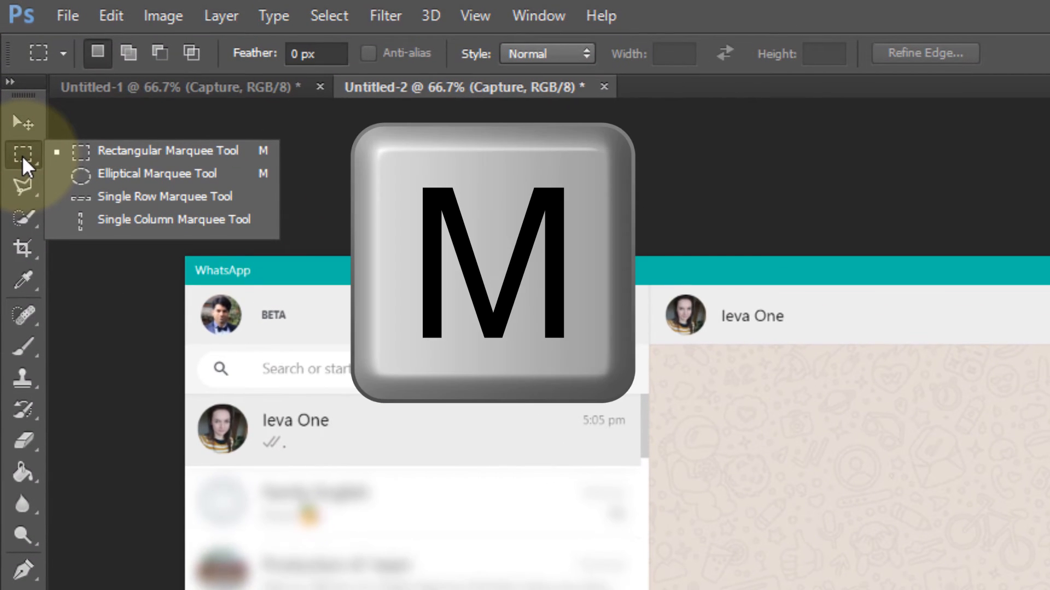
mouse_move(34, 167)
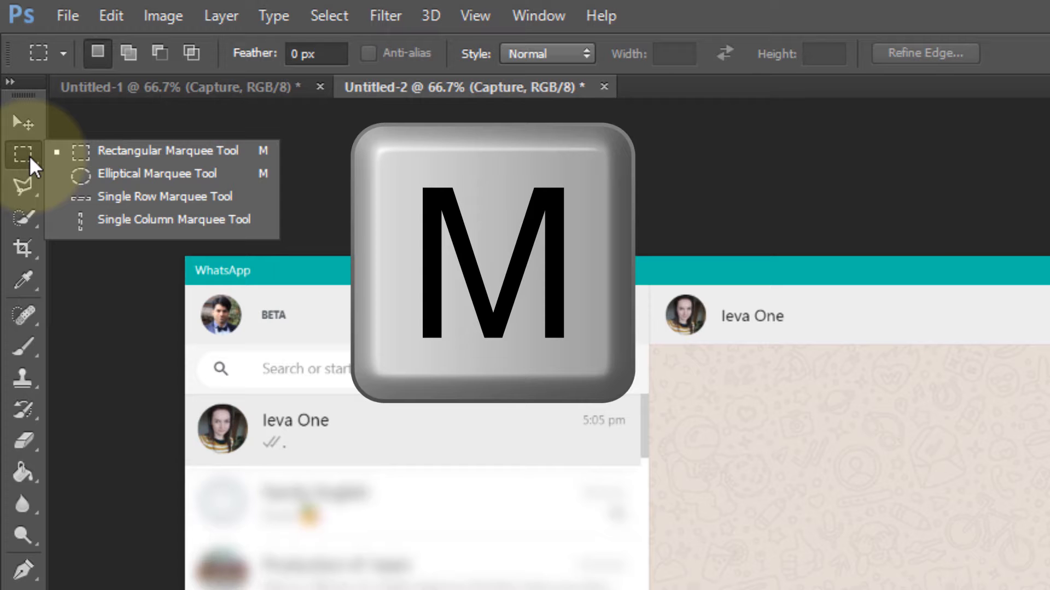
mouse_move(194, 151)
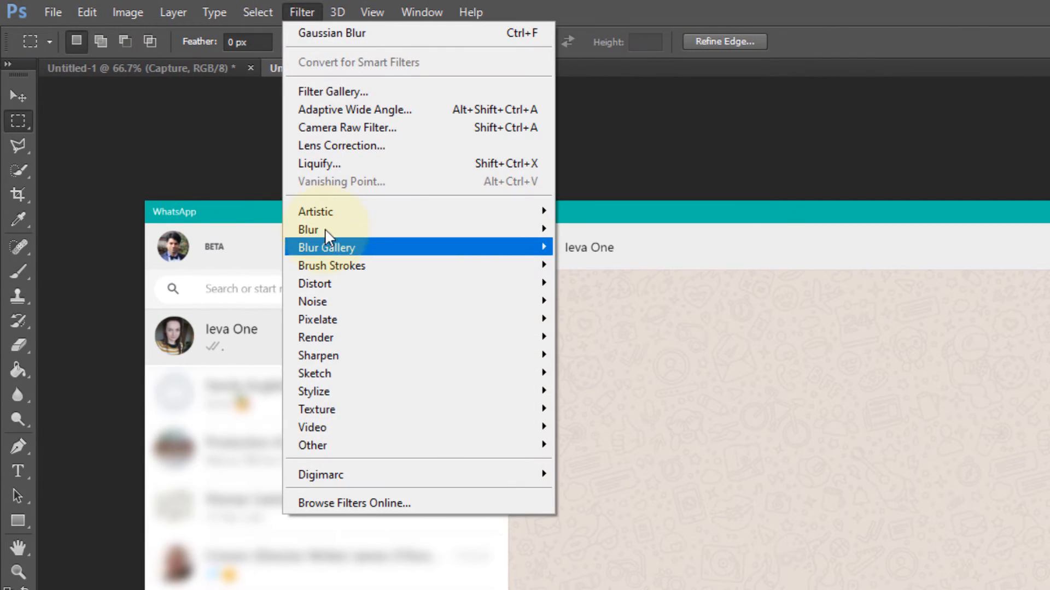
mouse_move(327, 233)
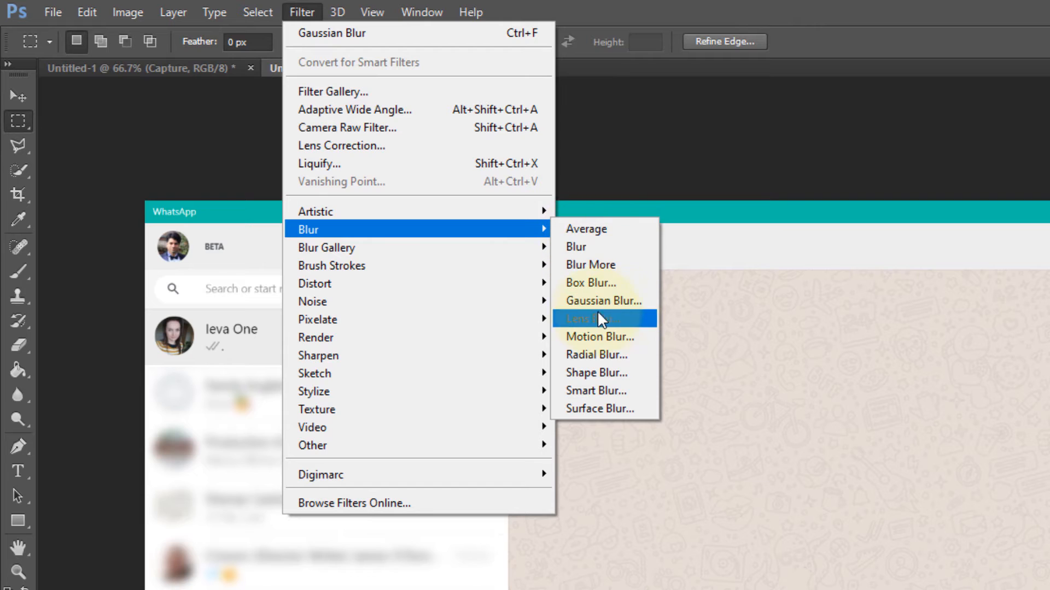
mouse_move(602, 300)
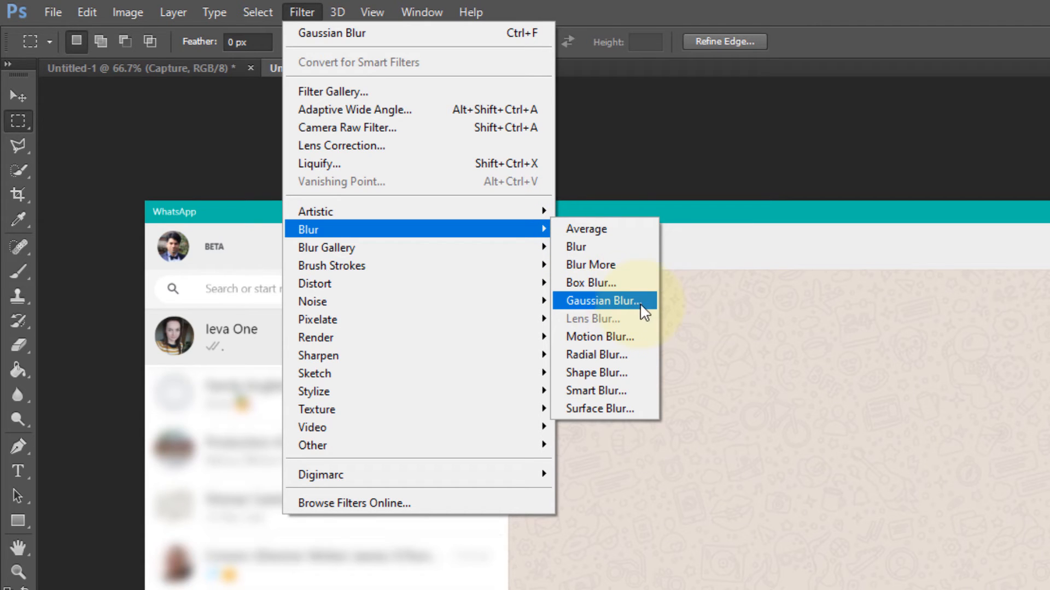
mouse_move(616, 310)
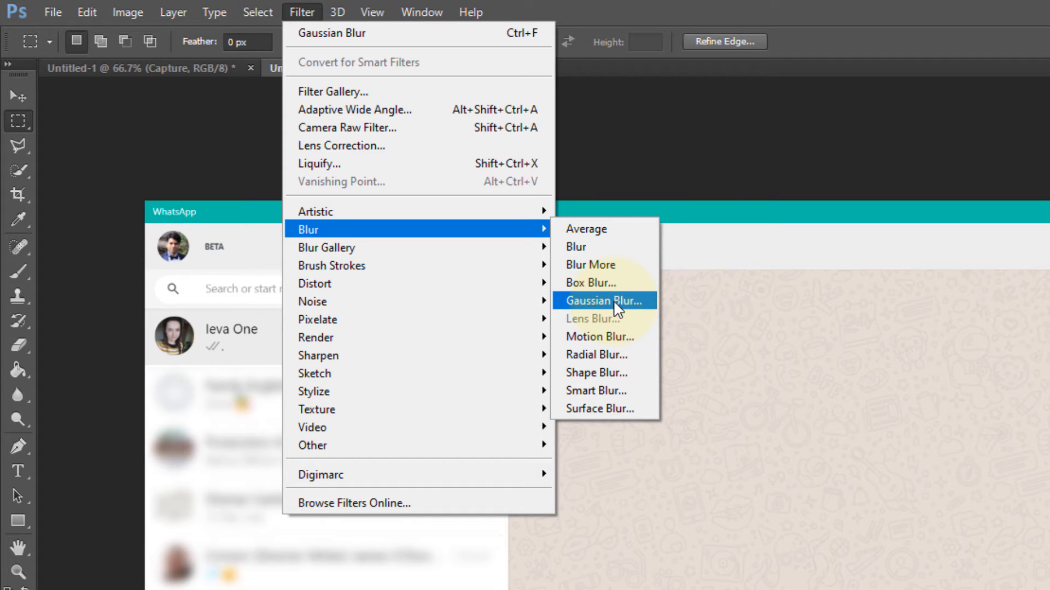
Open Gaussian Blur for the selected column of sent message bubbles.
click(604, 299)
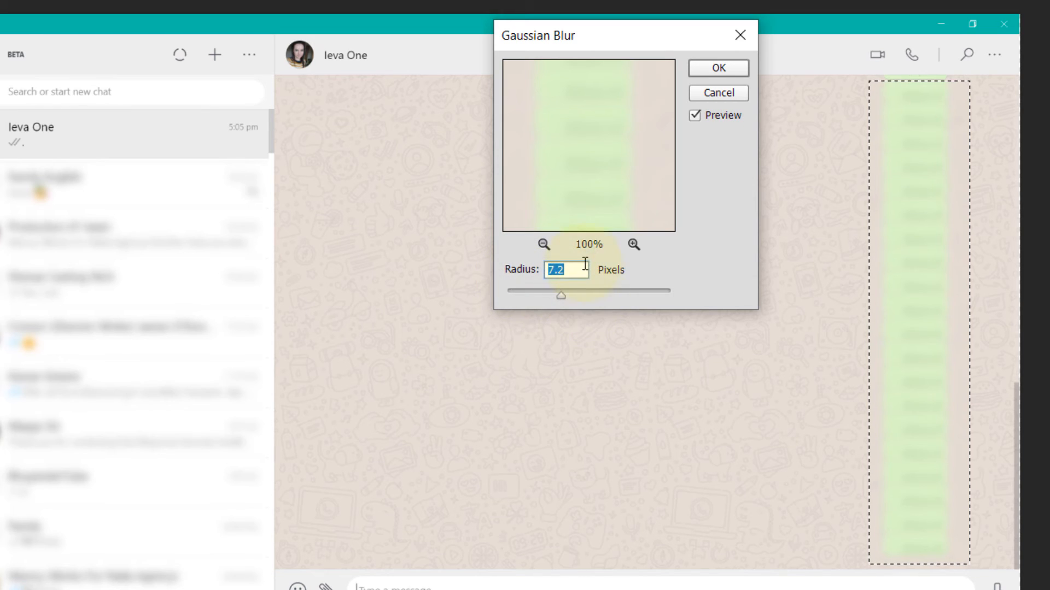
mouse_move(630, 296)
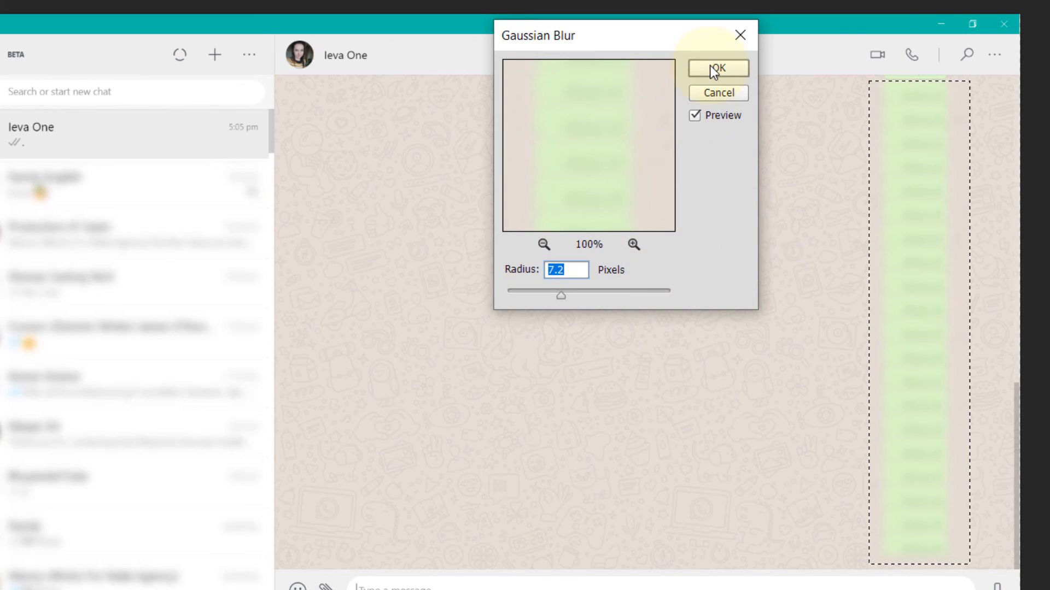
Apply the 7.2-pixel Gaussian Blur to the selected message bubbles.
click(717, 68)
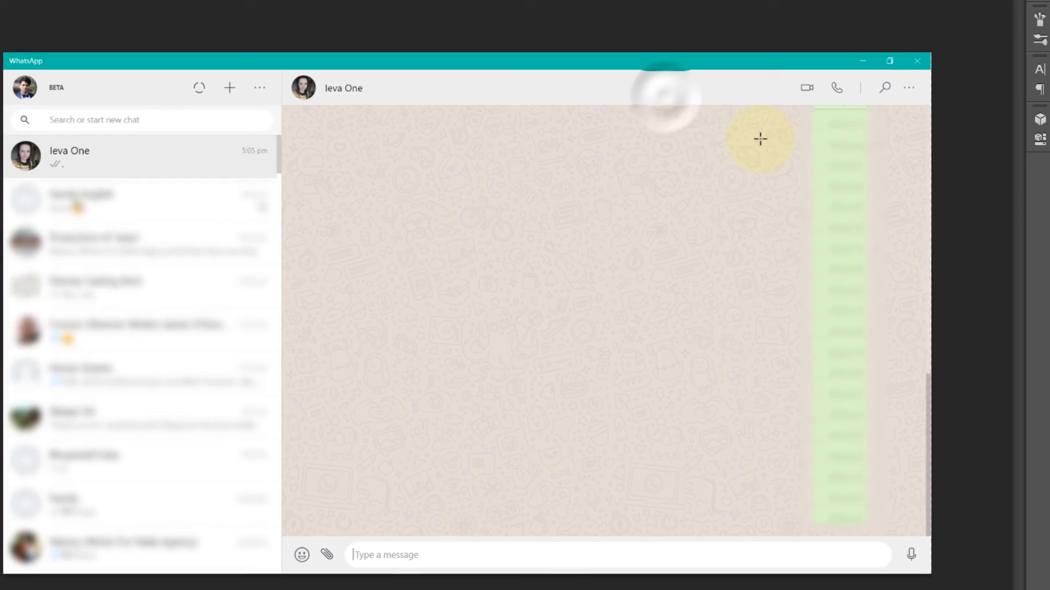